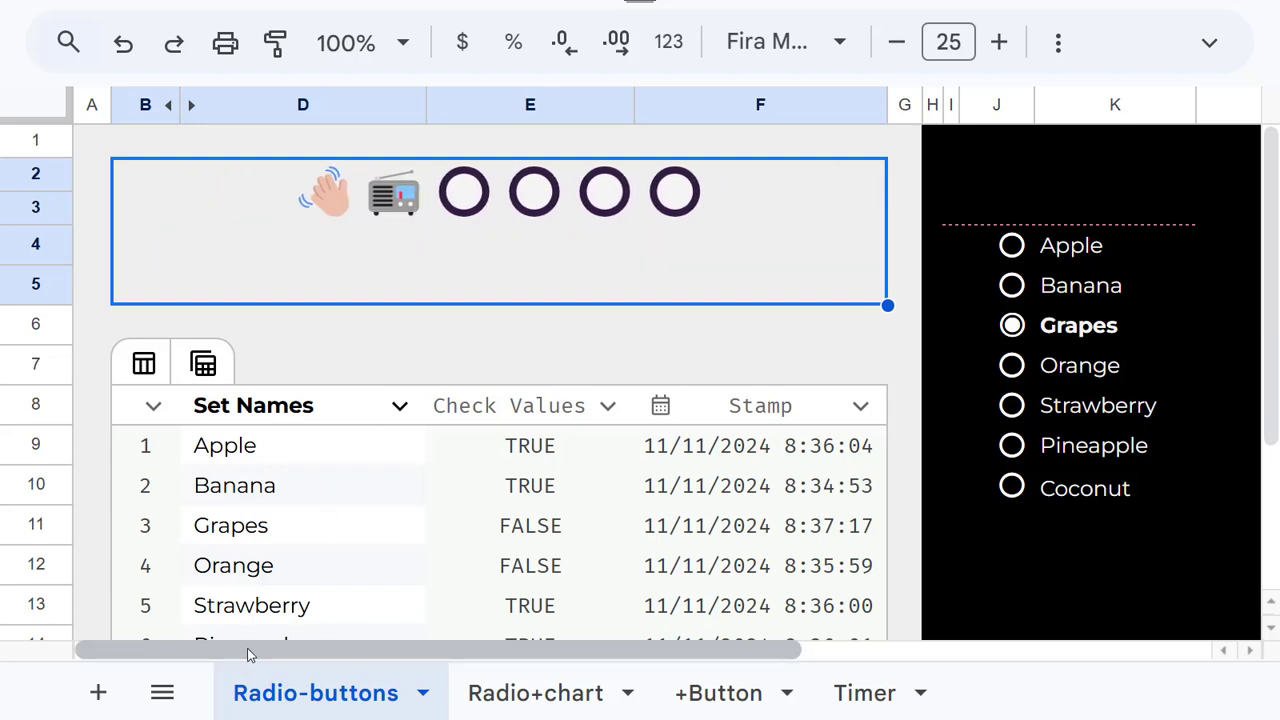
# Step: Scroll right to the radio-button list and select the Banana option (index 2)
pyautogui.hscroll(3)
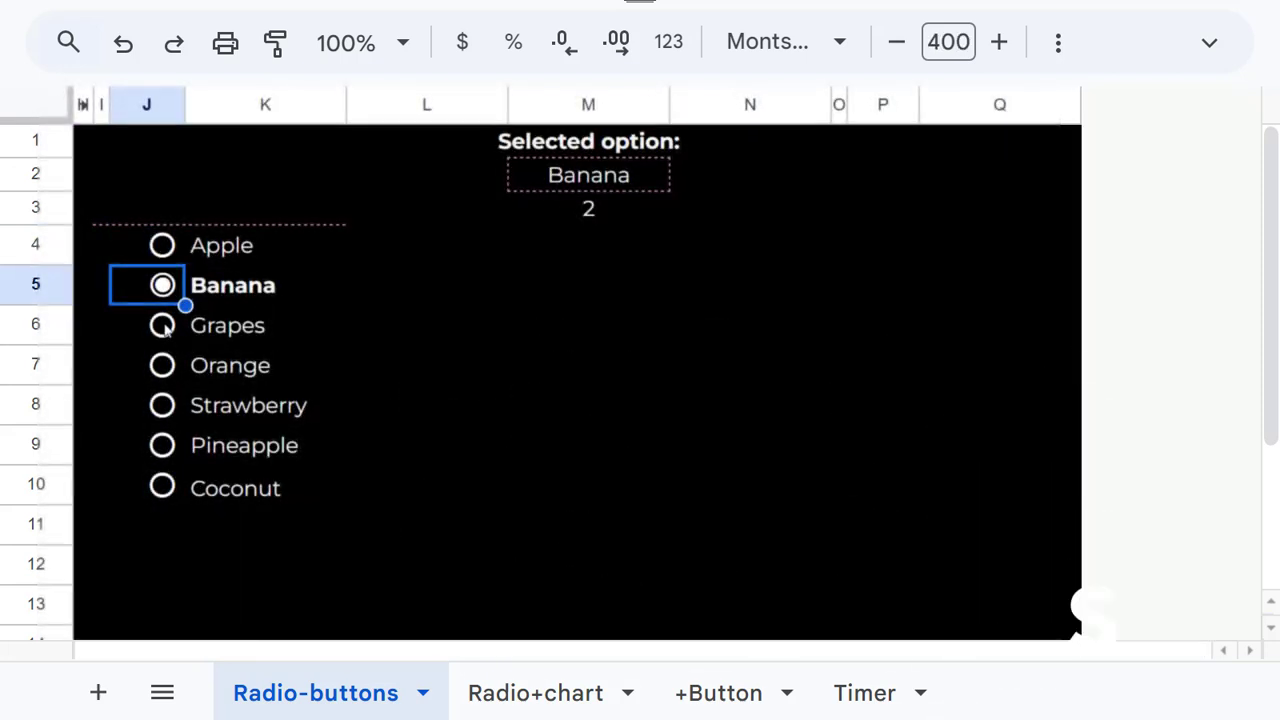
# Step: Select Coconut (index 7), then browse the Radio+chart and +Button sheets before returning
pyautogui.click(162, 488)
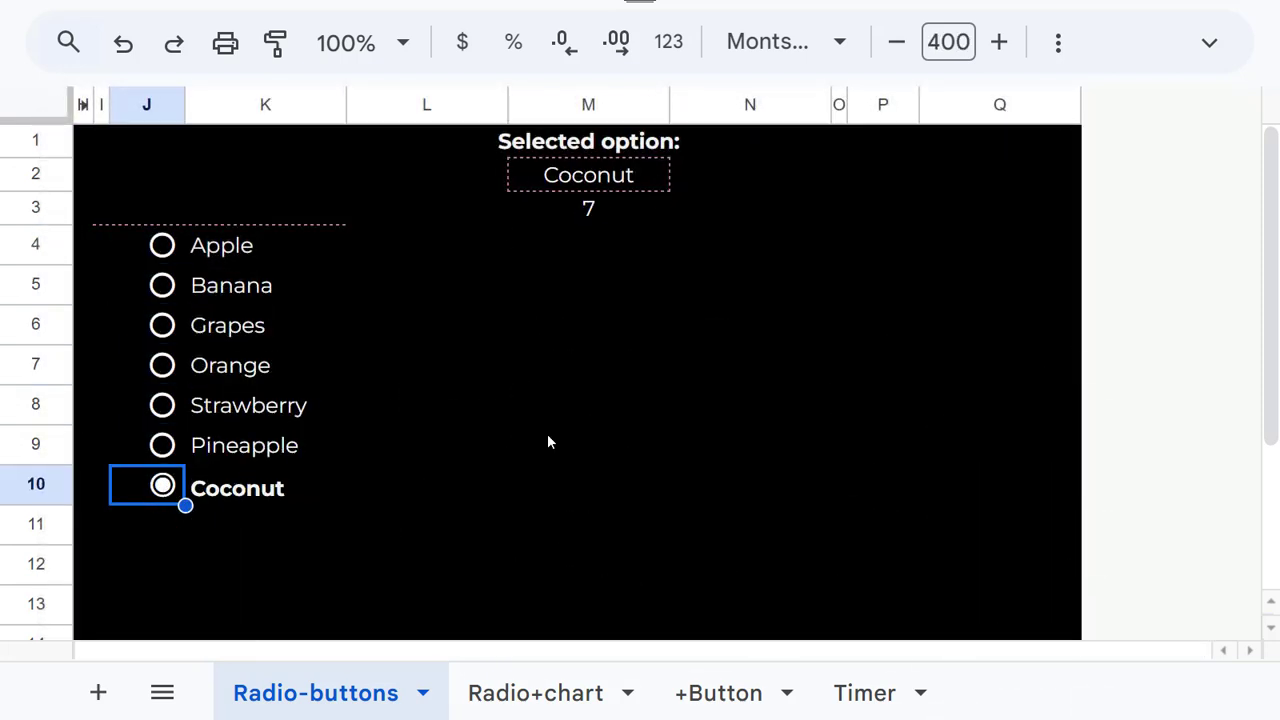
pyautogui.click(536, 692)
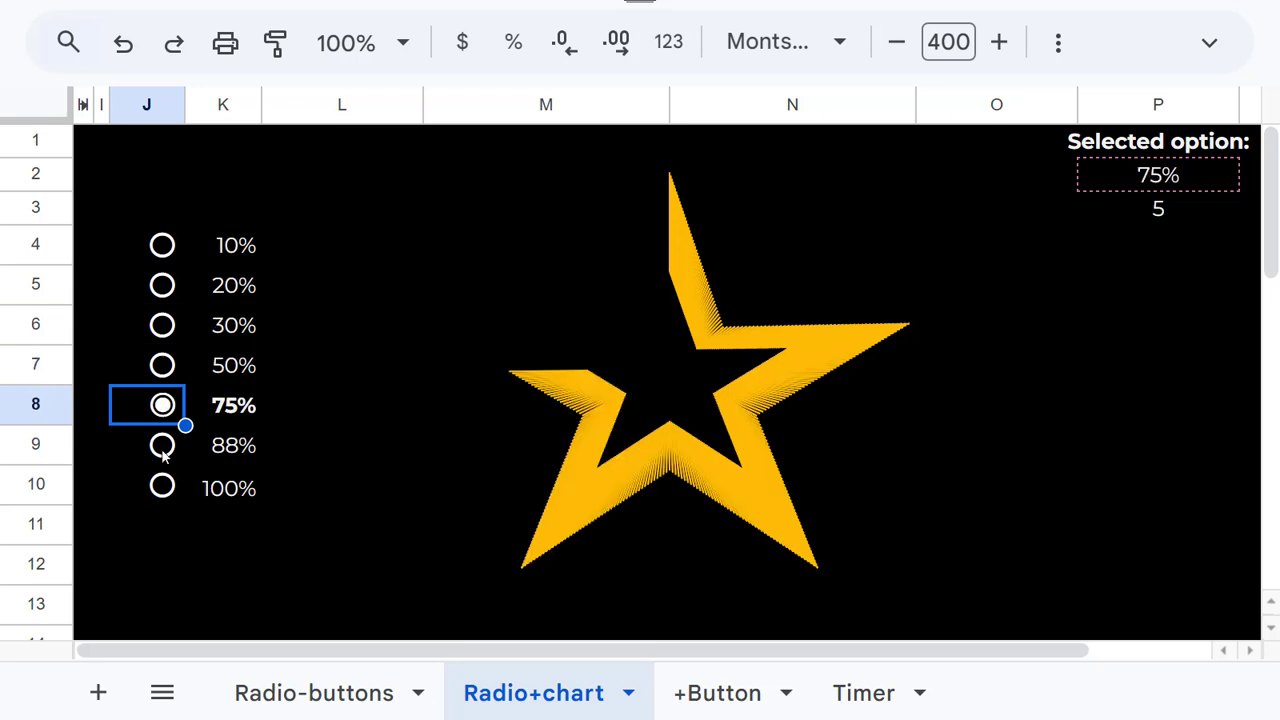
pyautogui.click(716, 692)
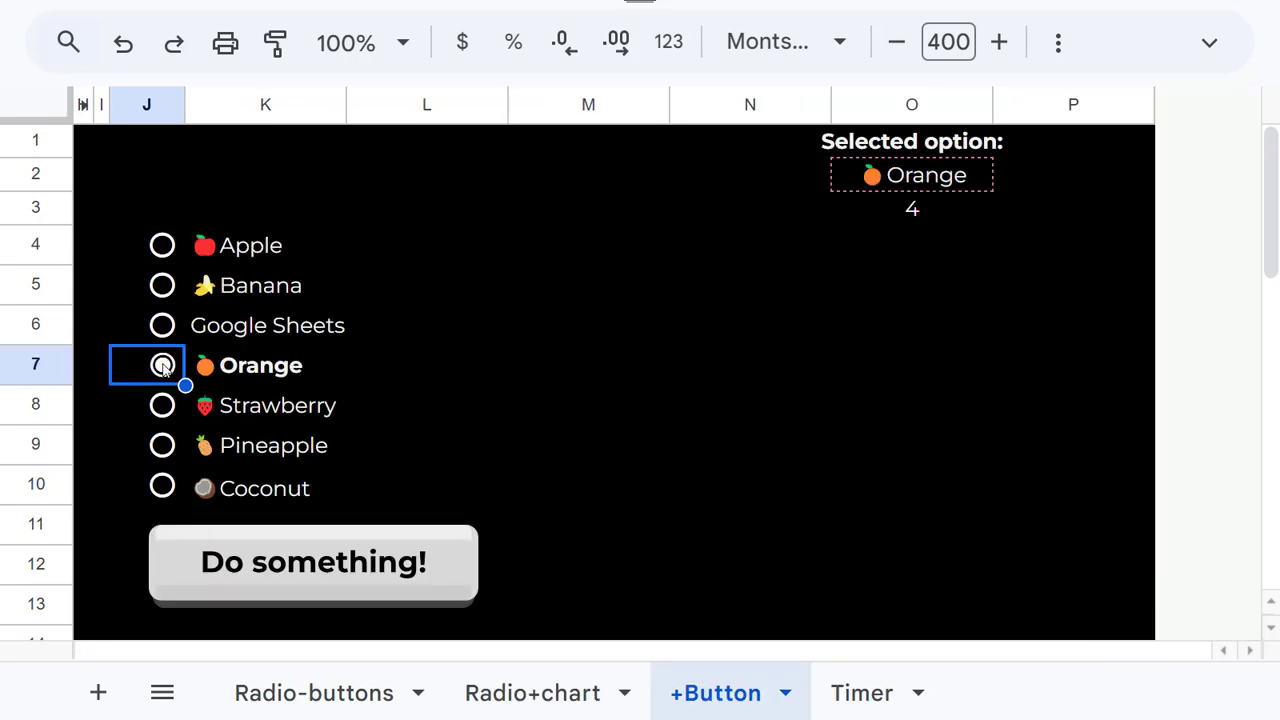
pyautogui.click(162, 324)
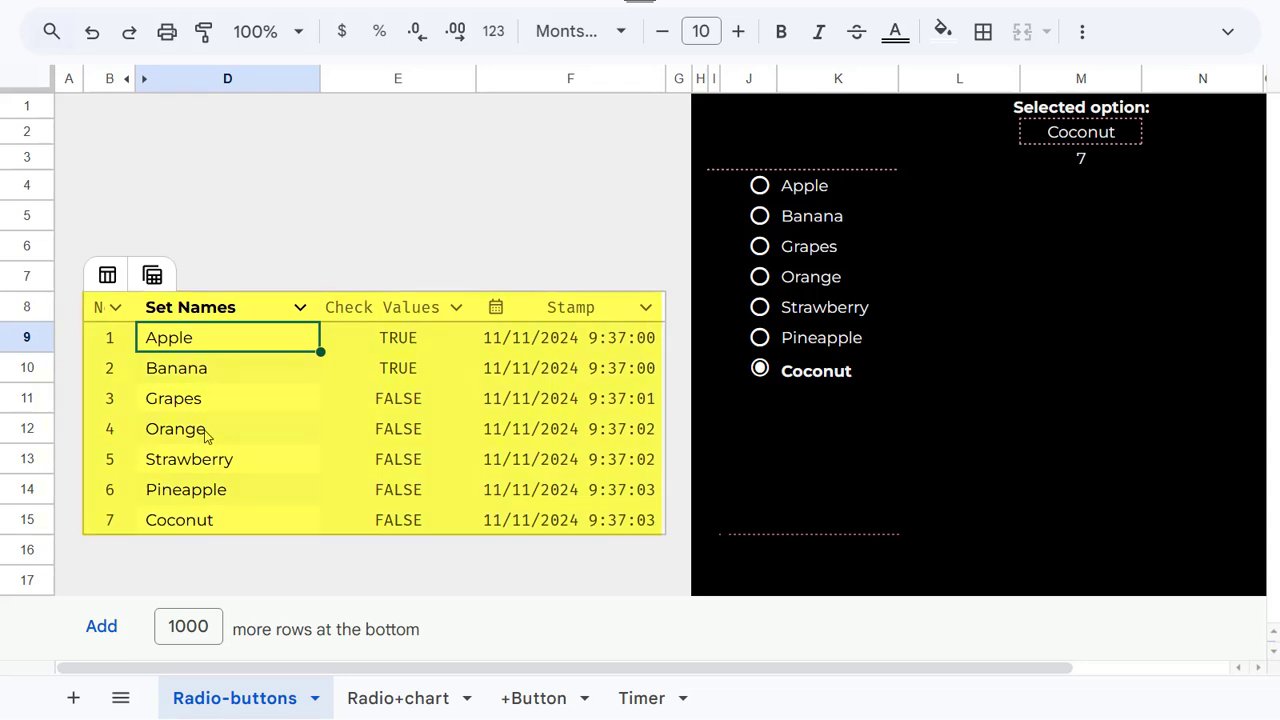
# Step: Insert two option rows after Strawberry, name the first 'Chocolate!' and select it (index 6)
pyautogui.click(188, 458)
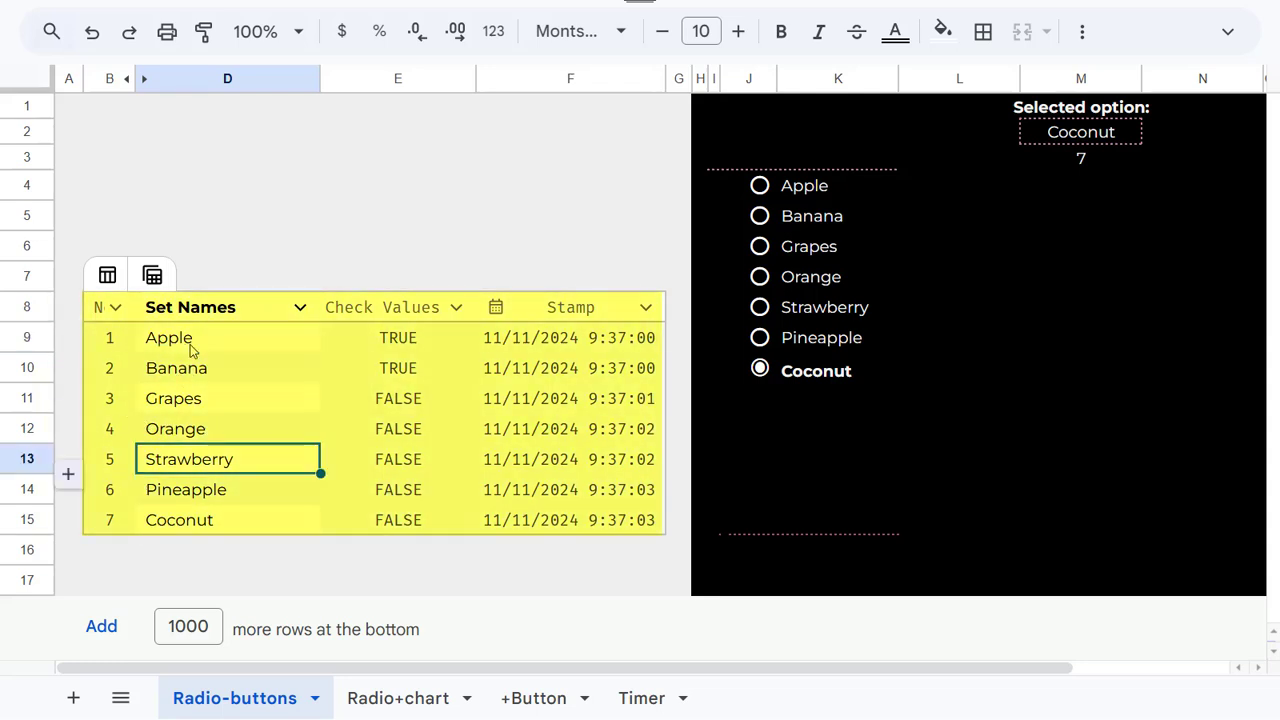
pyautogui.click(760, 184)
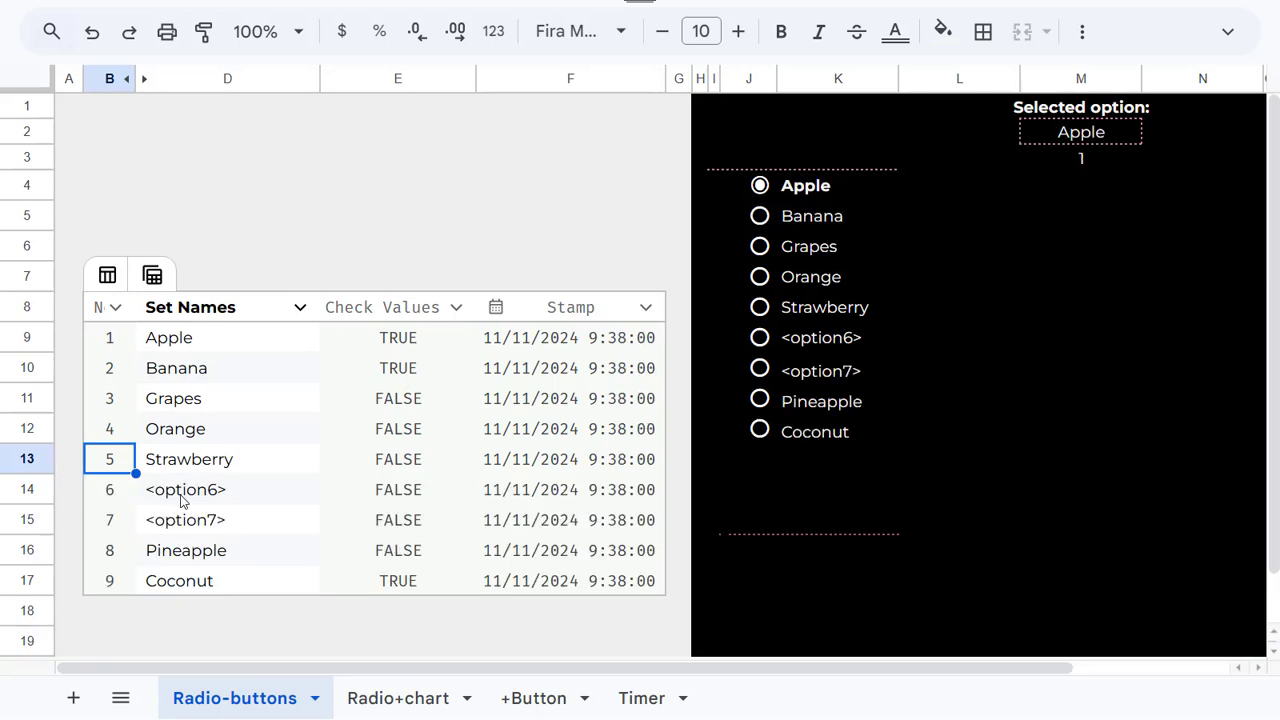
pyautogui.click(184, 488)
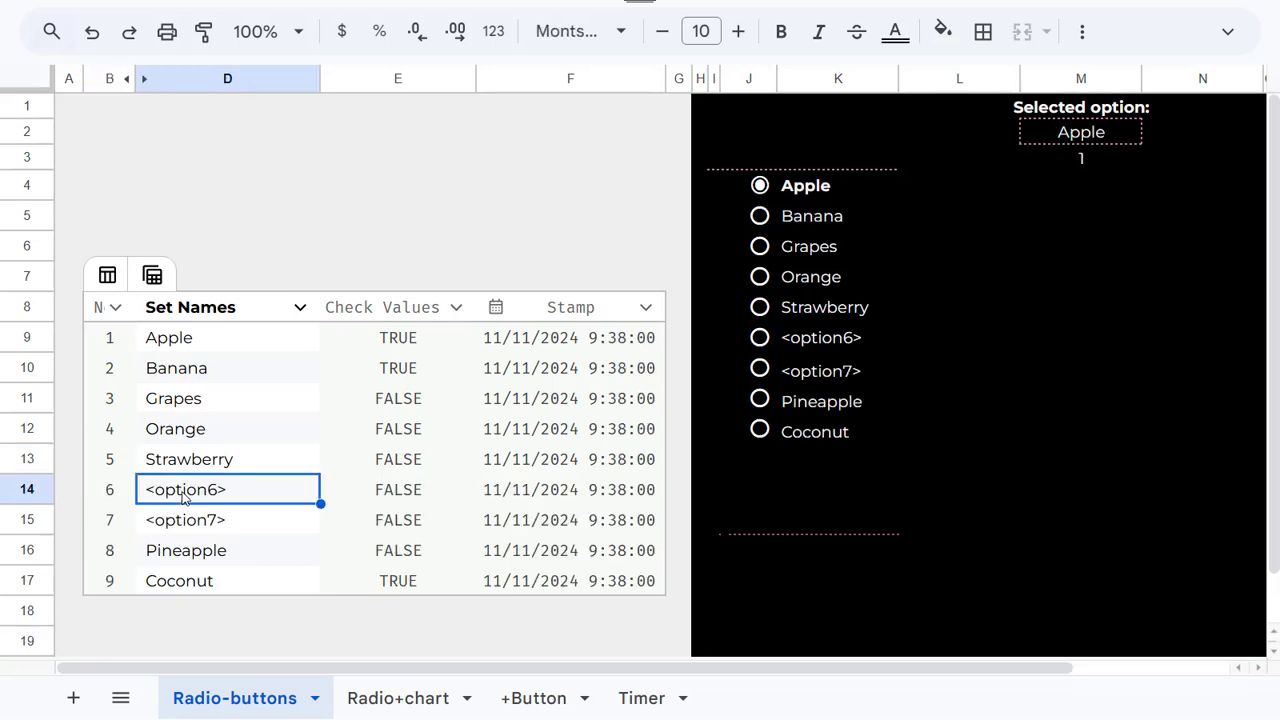
pyautogui.write('Chocolate!')
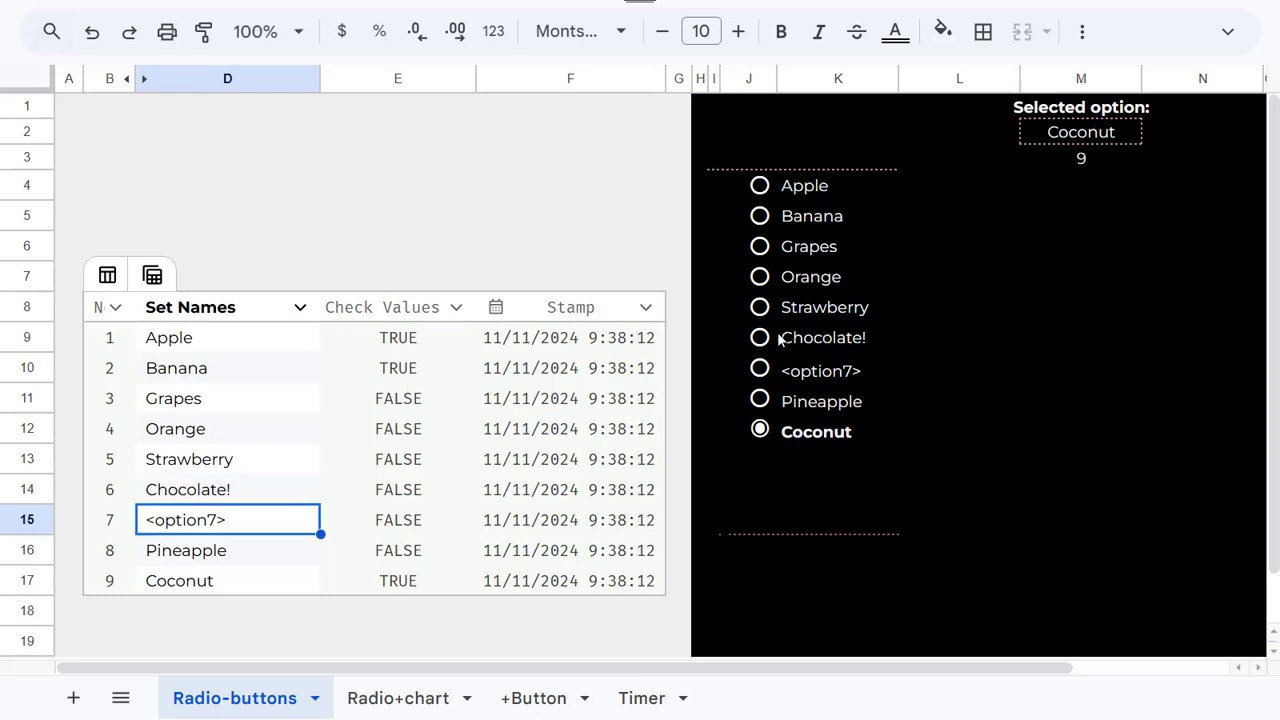
pyautogui.click(760, 336)
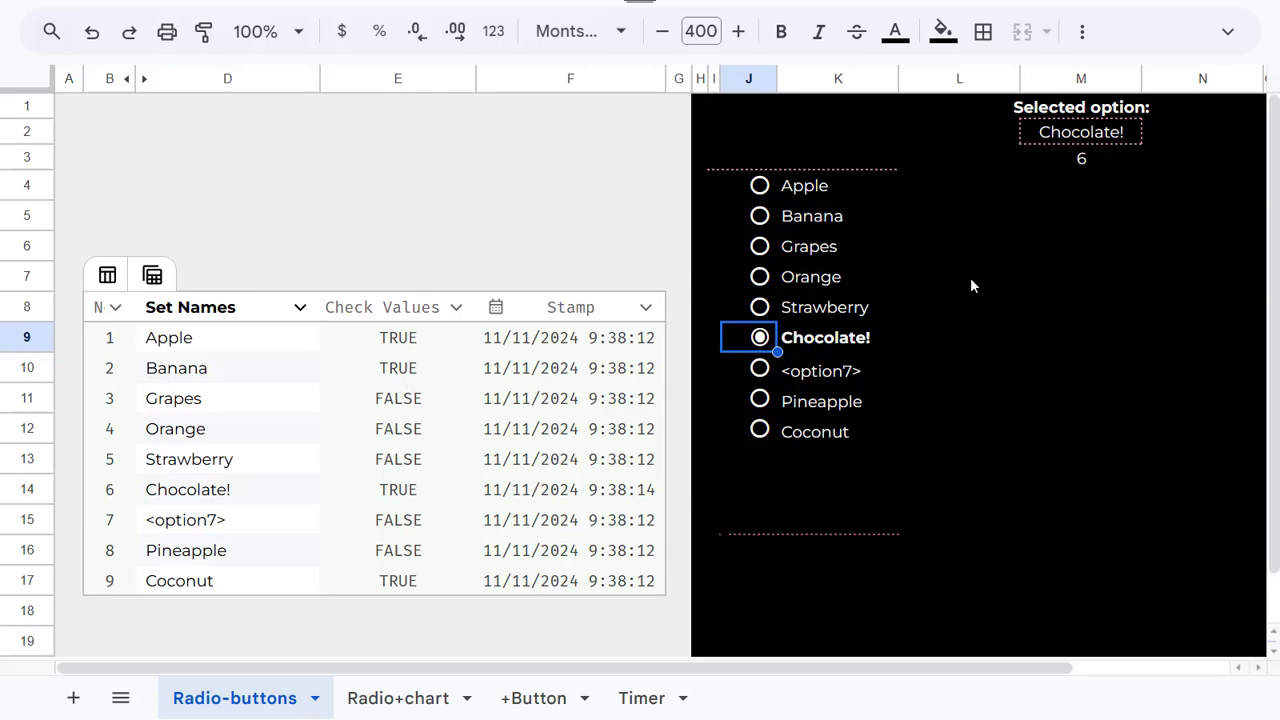